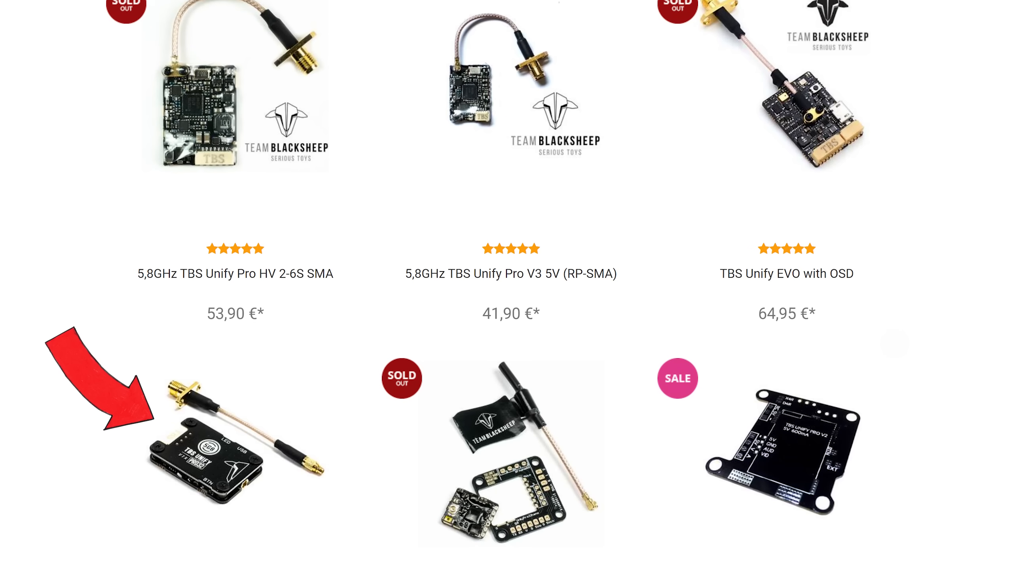
- Scroll the video transmitter listing down to the TBS Unify Pro32 HV MMCX and Pro32 Nano
{"action": "scroll", "scroll_direction": "down", "scroll_amount": 3}
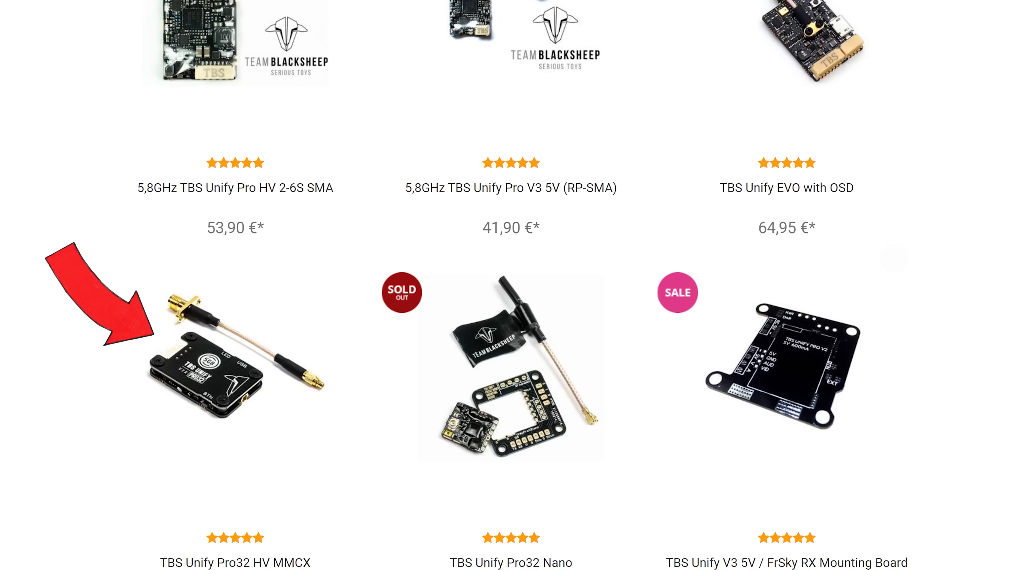
{"action": "scroll", "scroll_direction": "down", "scroll_amount": 3}
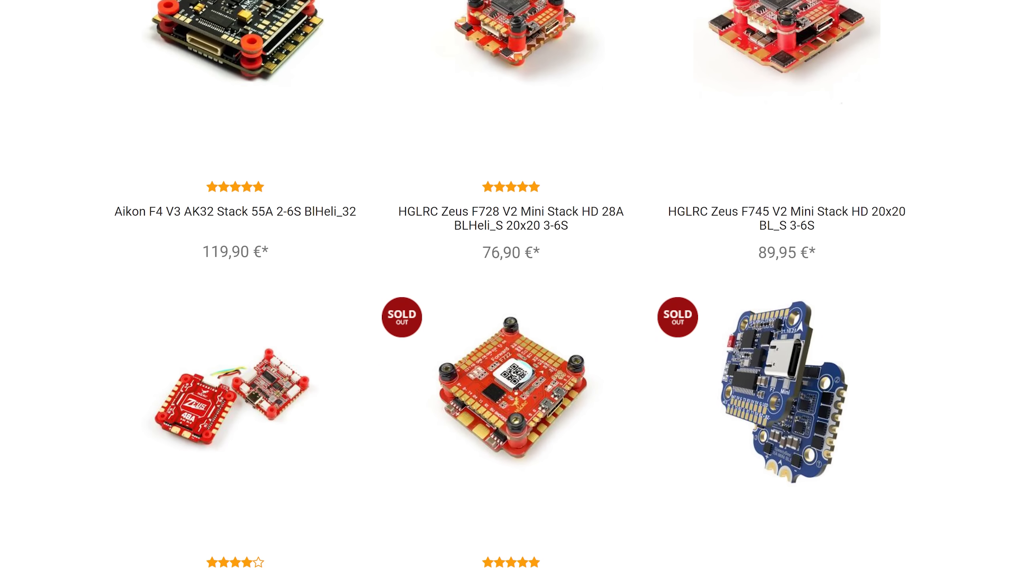
- Scroll further to the flight controller stacks like the Aikon F4 V3 and HGLRC Zeus Mini
{"action": "scroll", "scroll_direction": "down", "scroll_amount": 3}
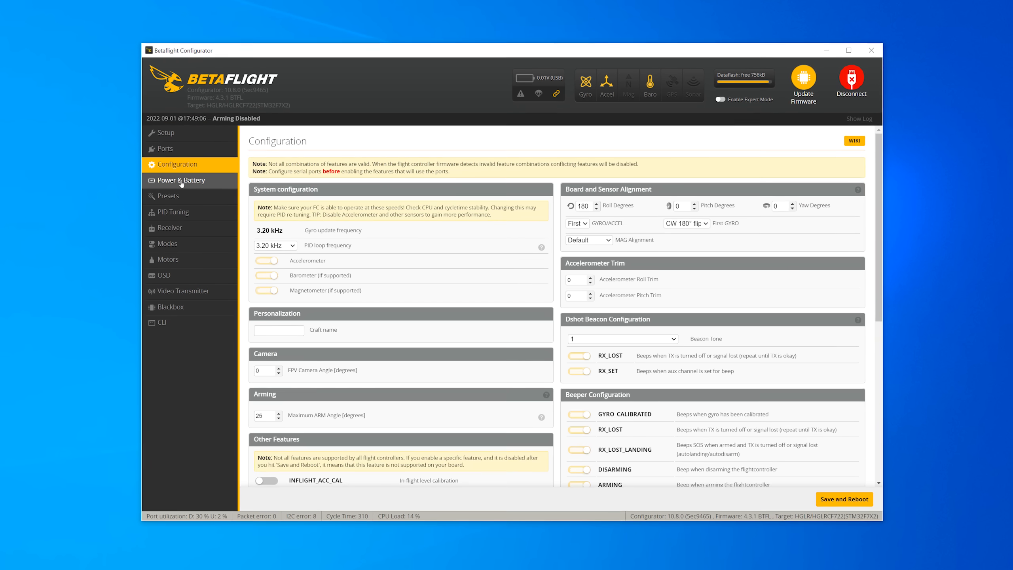
- View the Presets catalogue, then the Modes page with ARM on AUX 1 and ANGLE on AUX 2
{"action": "left_click", "coordinate": [168, 196]}
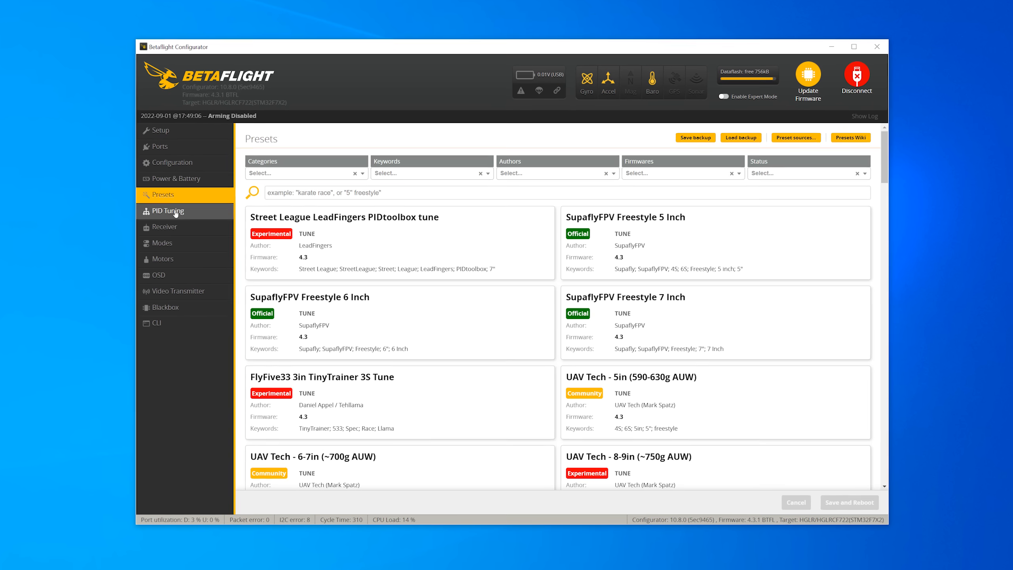
{"action": "left_click", "coordinate": [156, 242]}
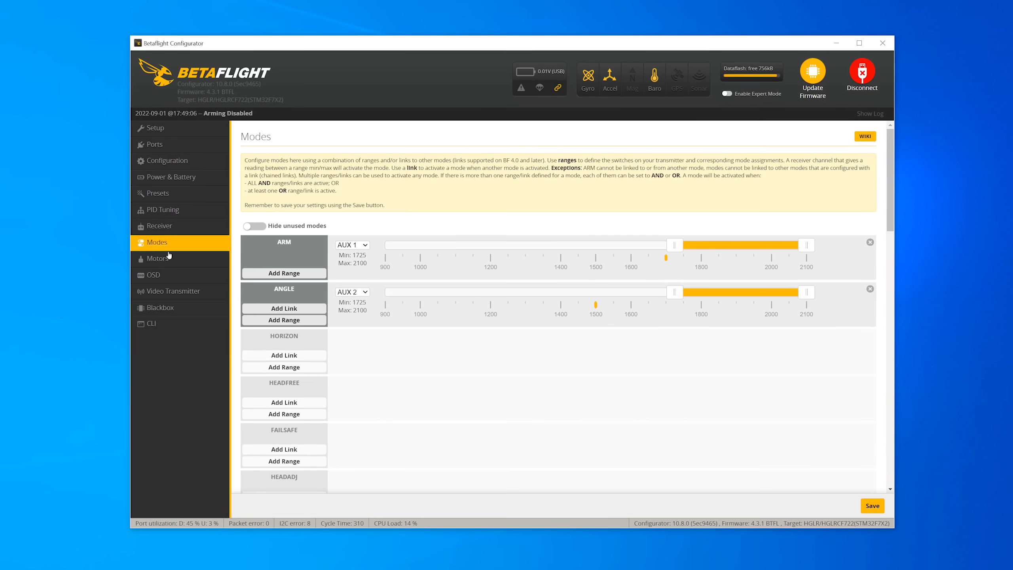